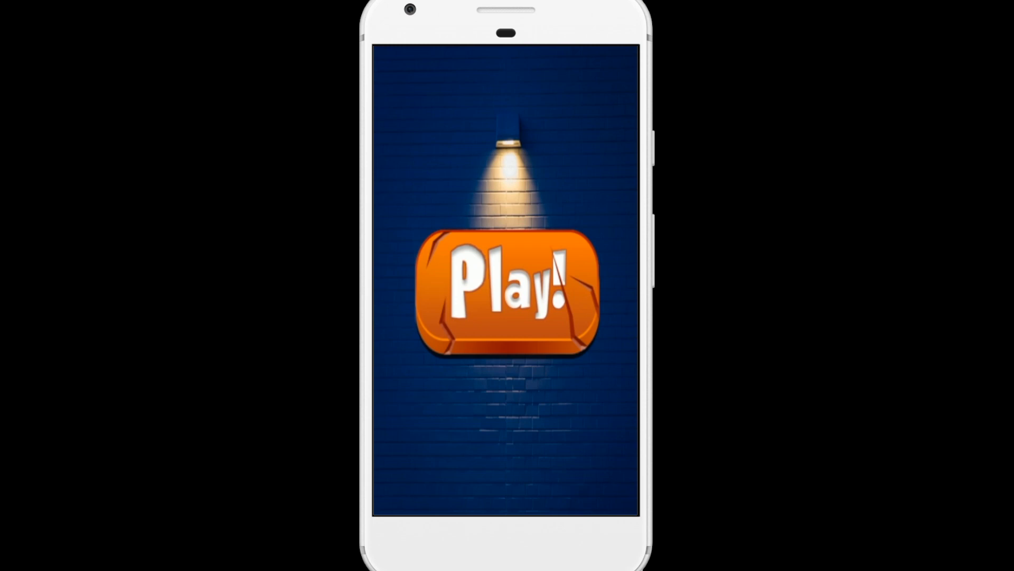
- Start the game with Play! and play the first round to a Game Over of 157
click(506, 290)
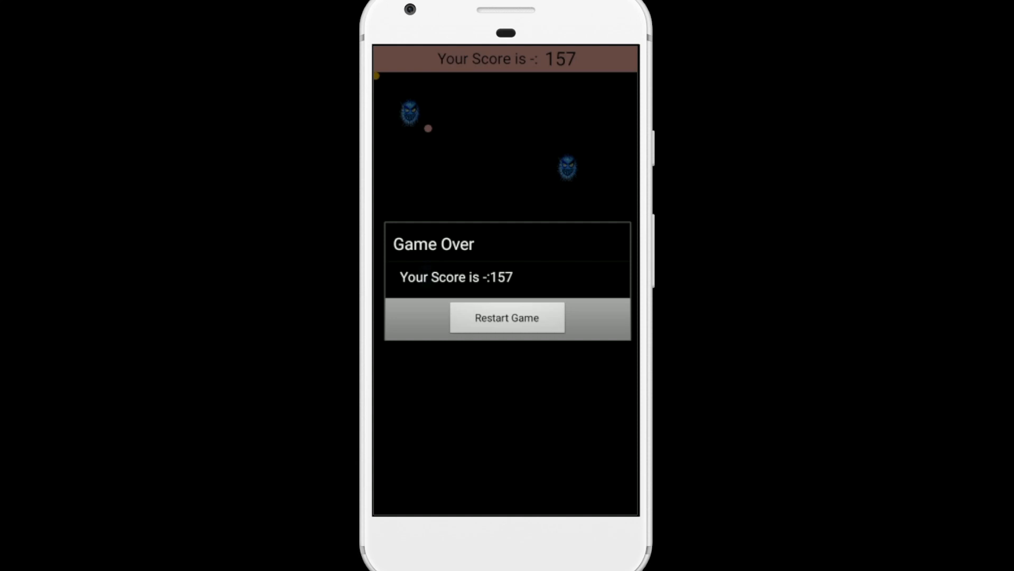
- Restart after the 157 score, play to Game Over at 183, and restart again
click(506, 317)
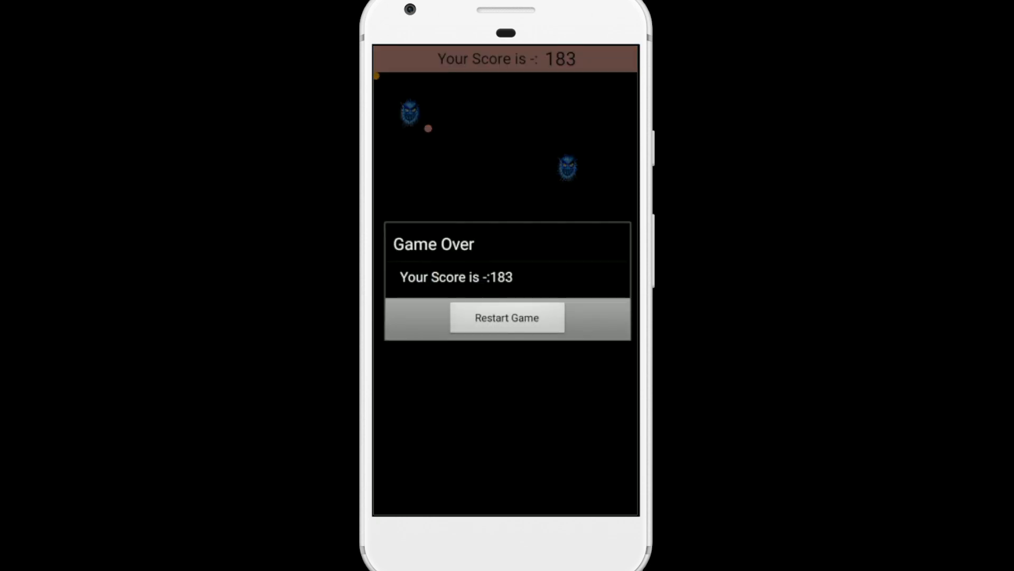
click(507, 317)
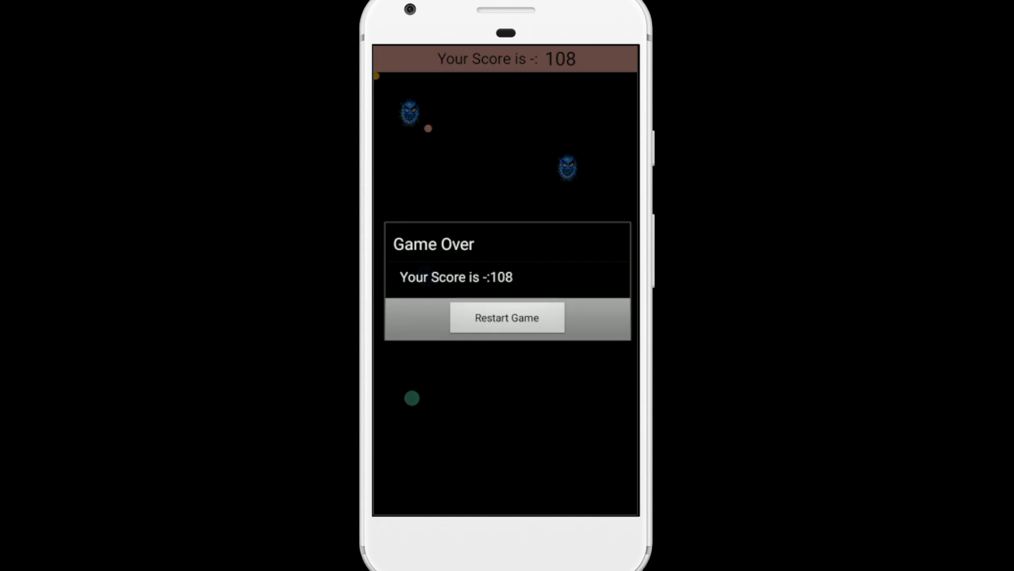
- Restart after scoring 108, play to Game Over at 88, then begin another round
click(507, 318)
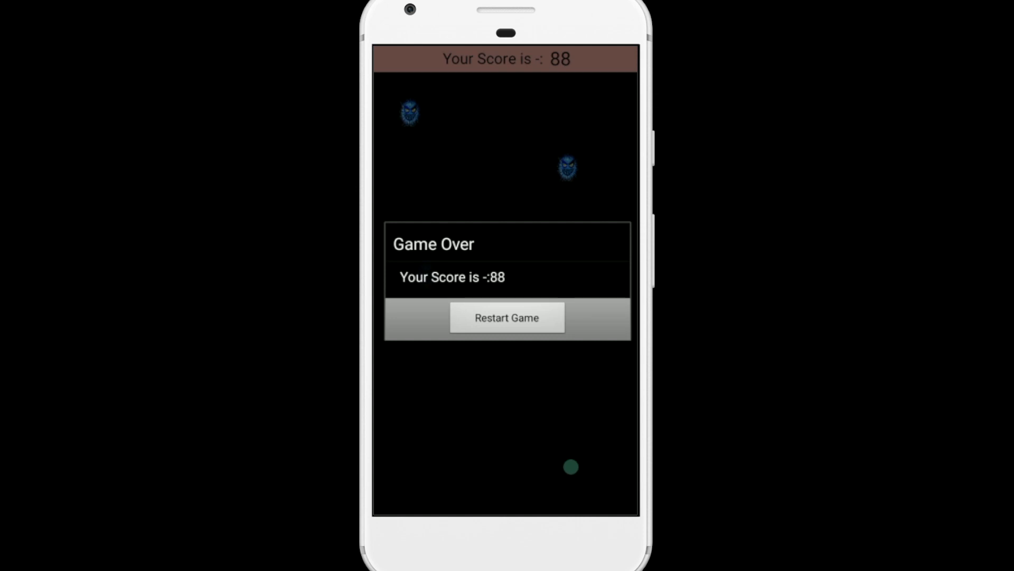
click(507, 318)
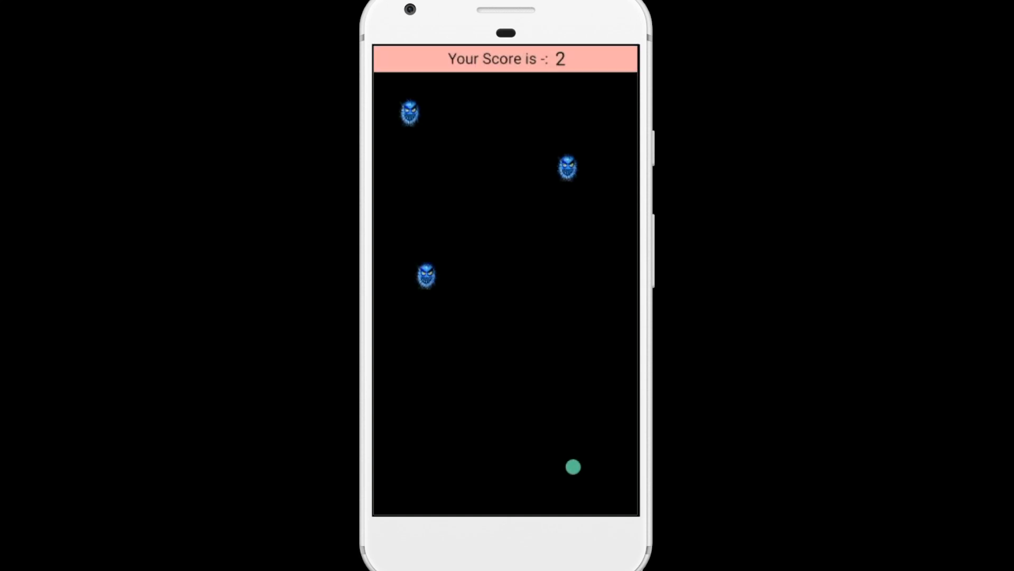